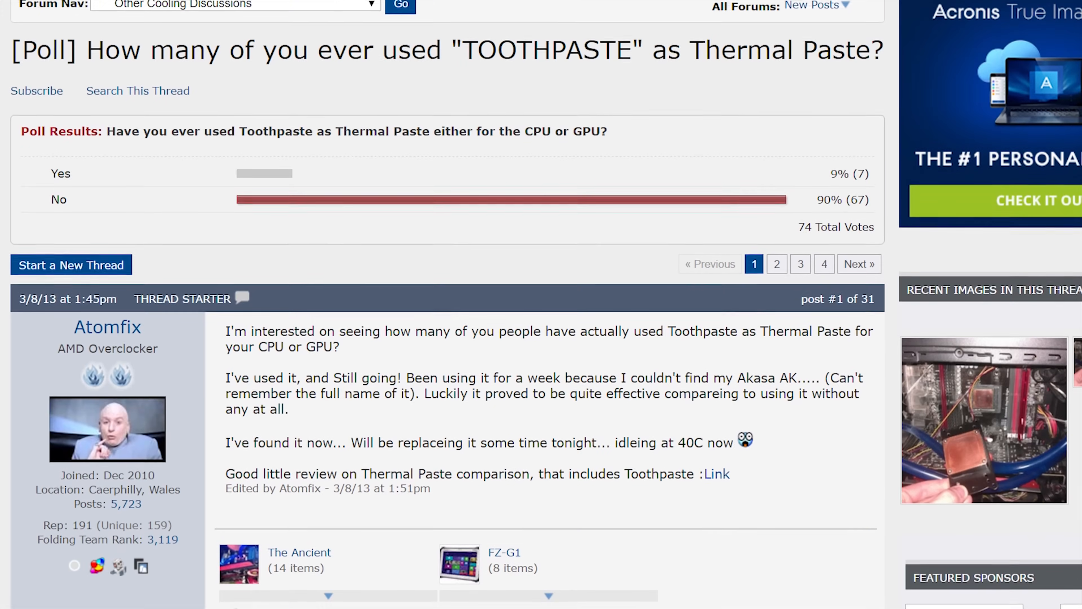
scroll(down, 3)
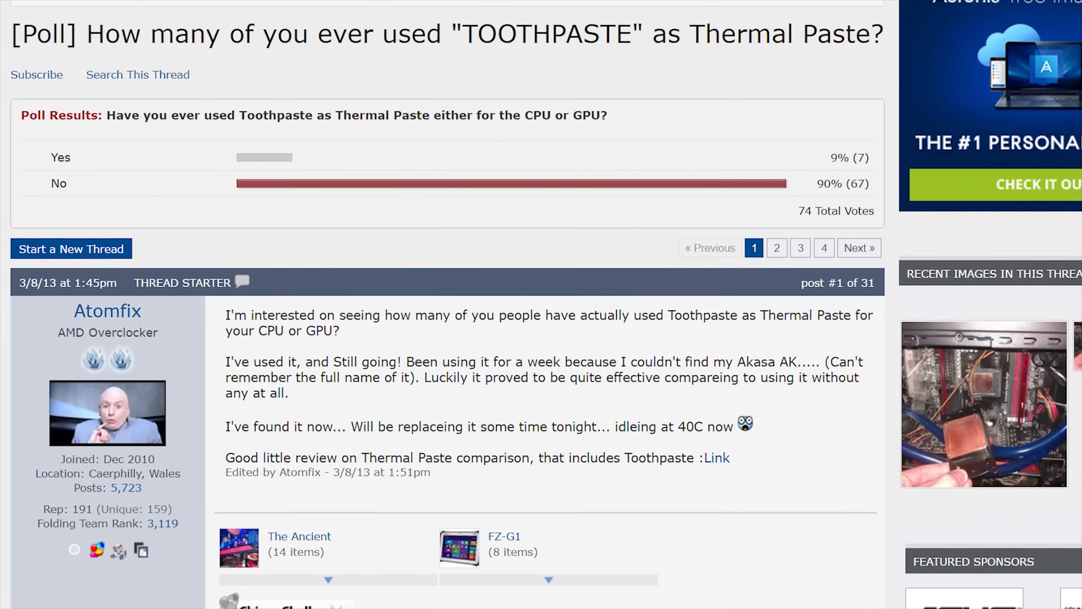